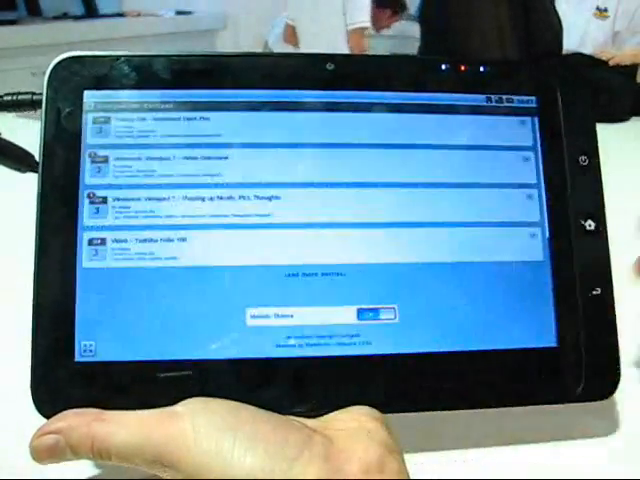
# - Open About device and scroll to the firmware, baseband and kernel version details
pyautogui.click(370, 317)
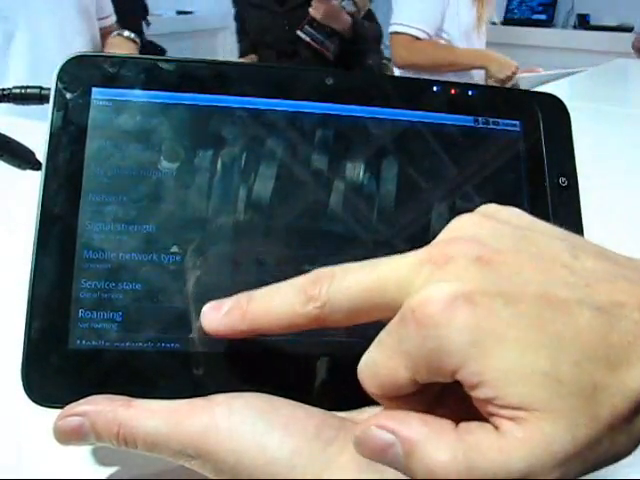
pyautogui.scroll(-3)
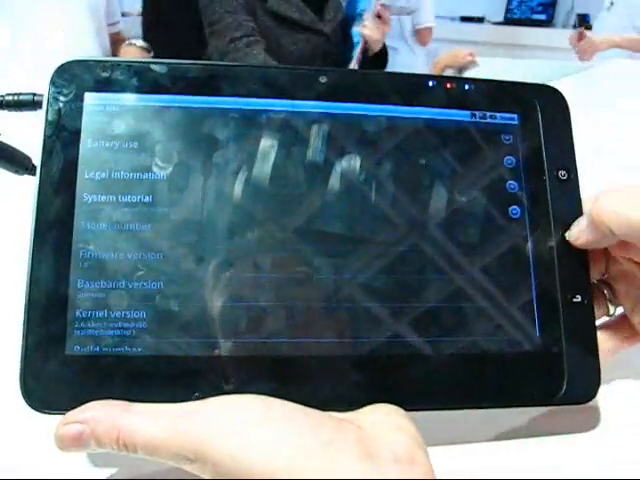